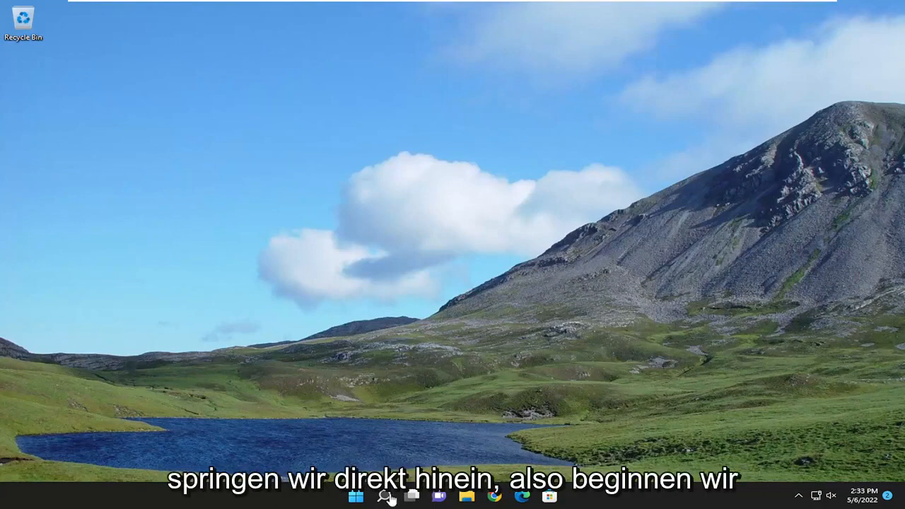
Step: Search Windows for "apps and features" and open the Apps & features settings page
left_click(385, 495)
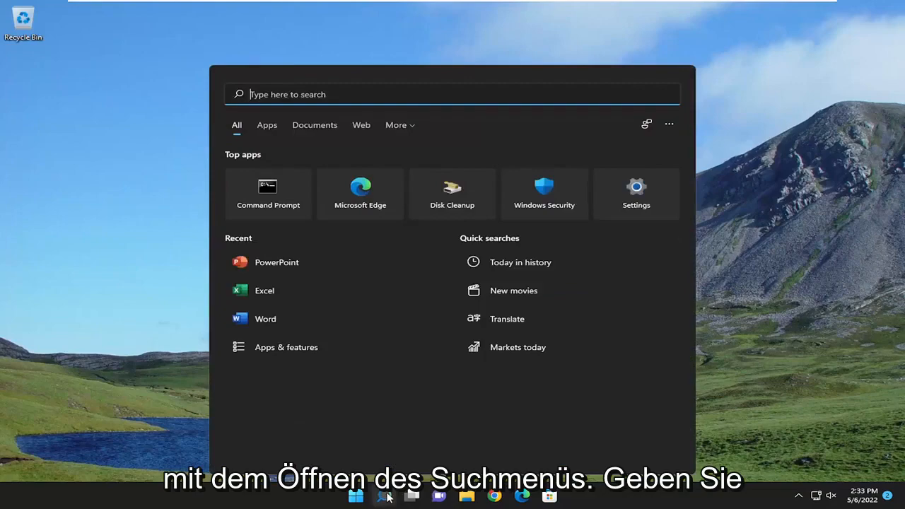
type("apps and fe")
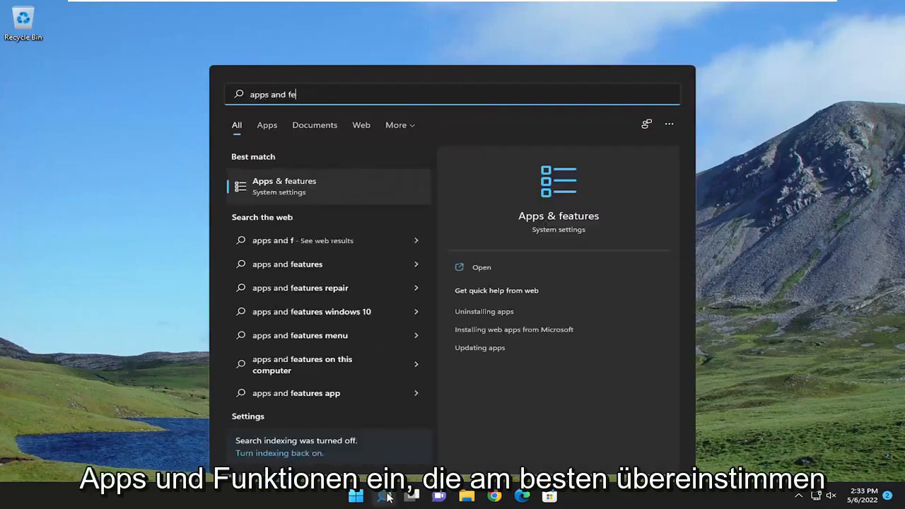
type("atur")
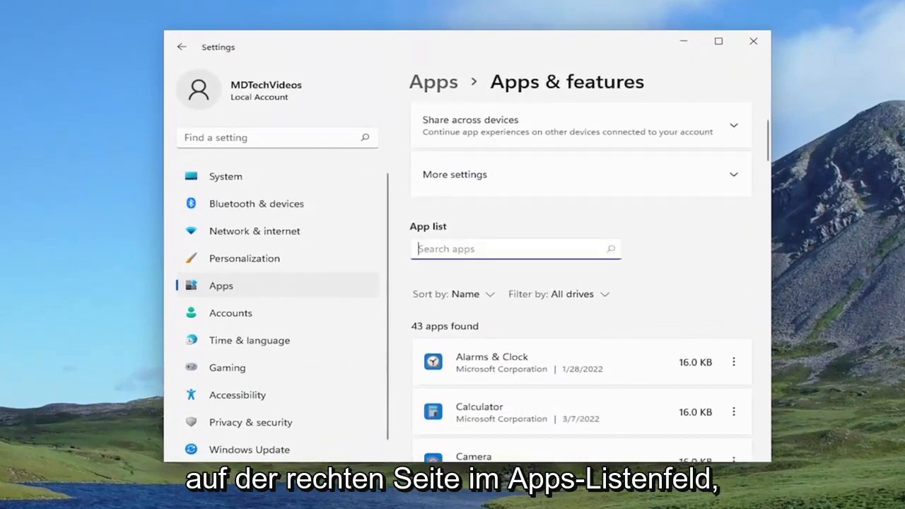
Step: Filter the app list to "office" and open options for Microsoft Office Professional 2021
type("office")
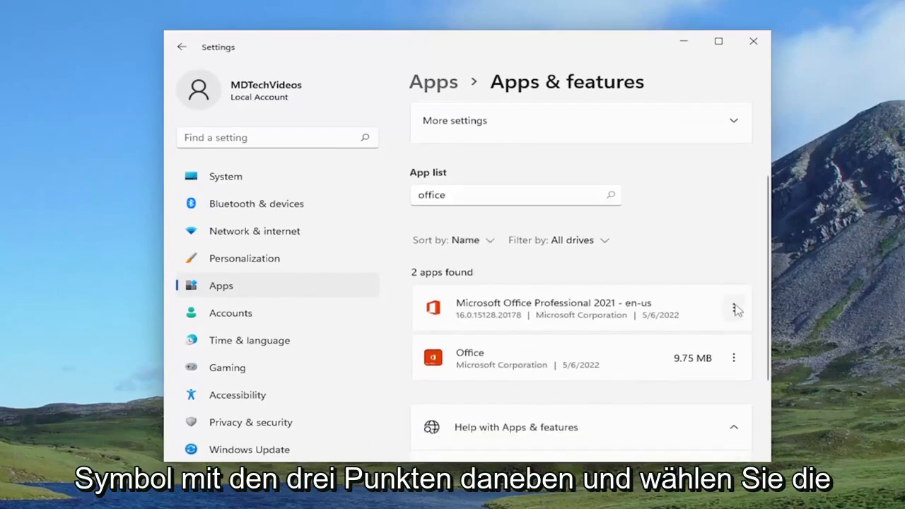
left_click(734, 308)
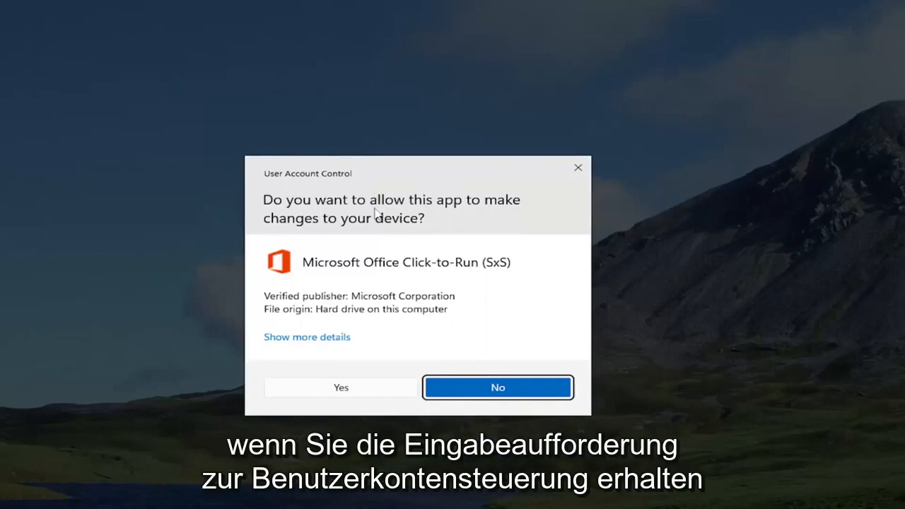
Step: Allow Office Click-to-Run to run and start a Quick Repair of the Office programs
left_click(340, 387)
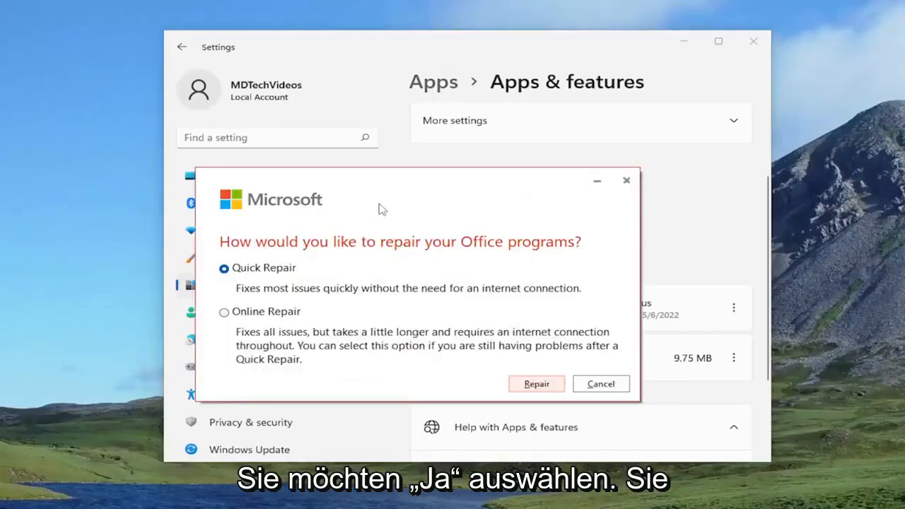
mouse_move(458, 262)
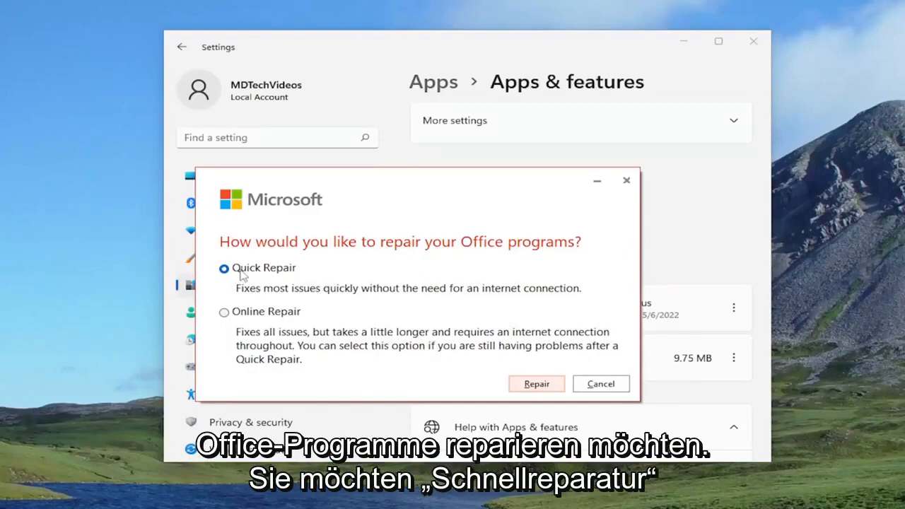
mouse_move(366, 299)
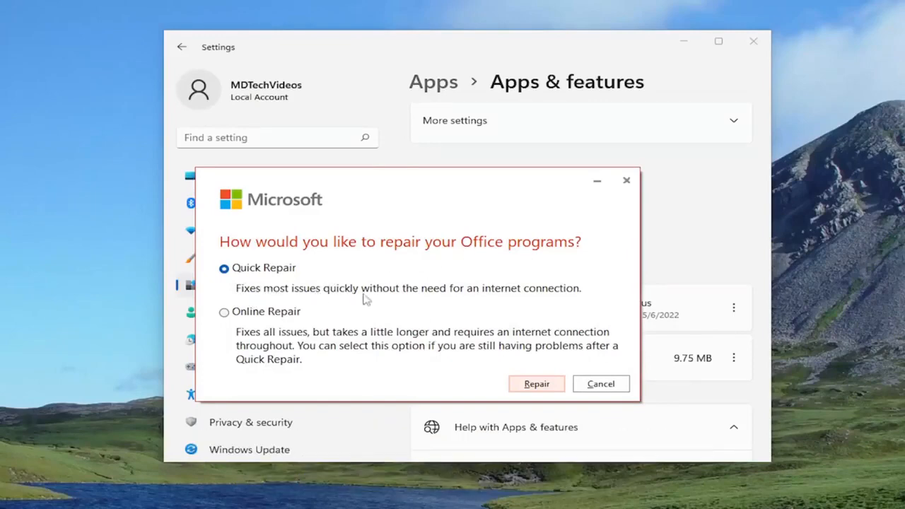
mouse_move(572, 334)
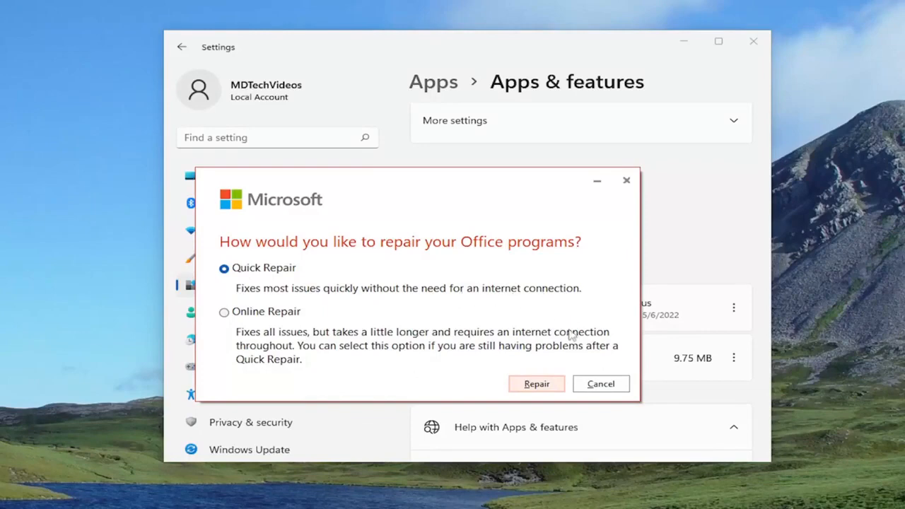
left_click(536, 383)
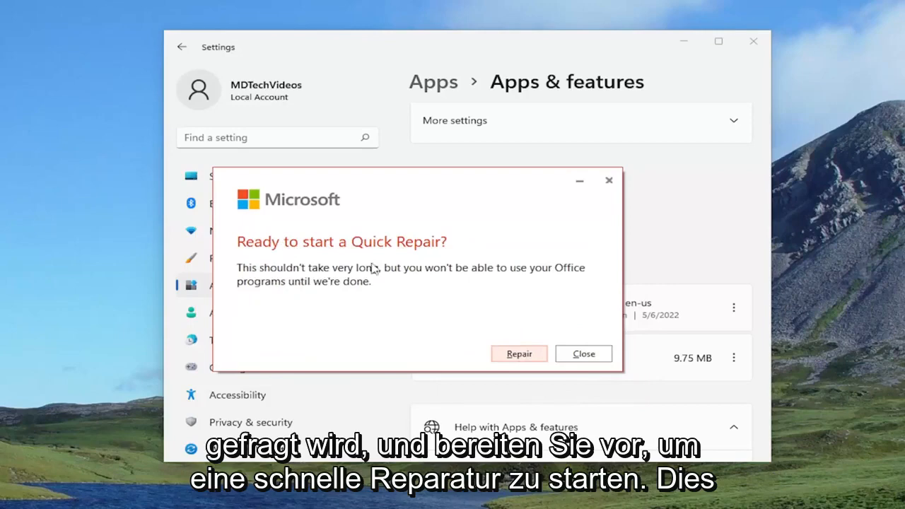
mouse_move(447, 287)
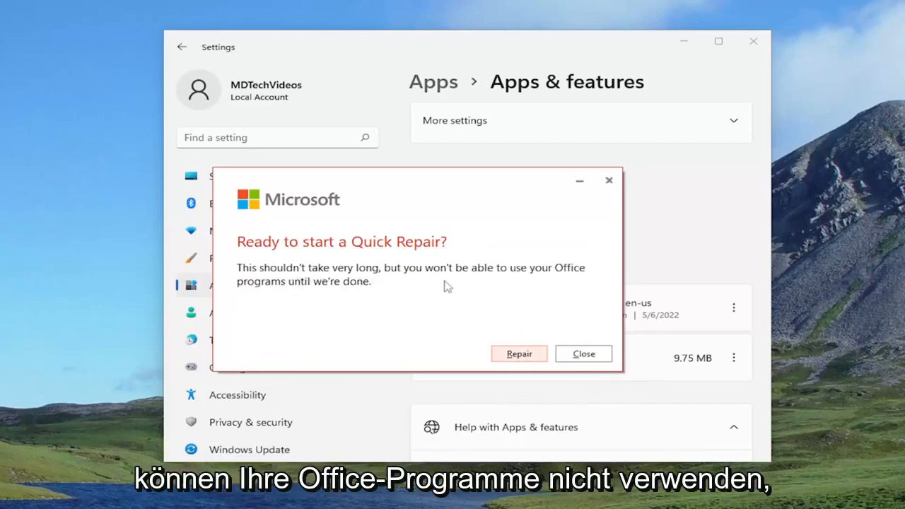
mouse_move(470, 329)
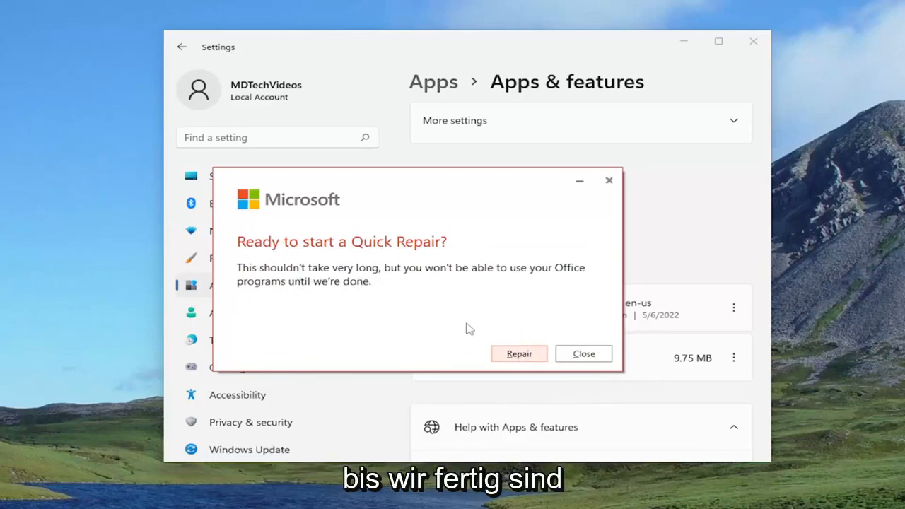
left_click(518, 353)
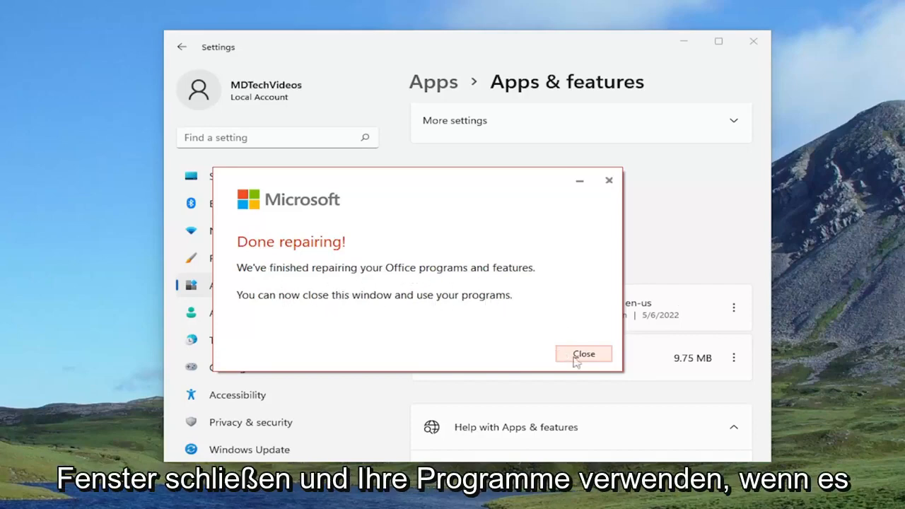
Step: Close the 'Done repairing!' message to return to the Apps & features list
left_click(583, 354)
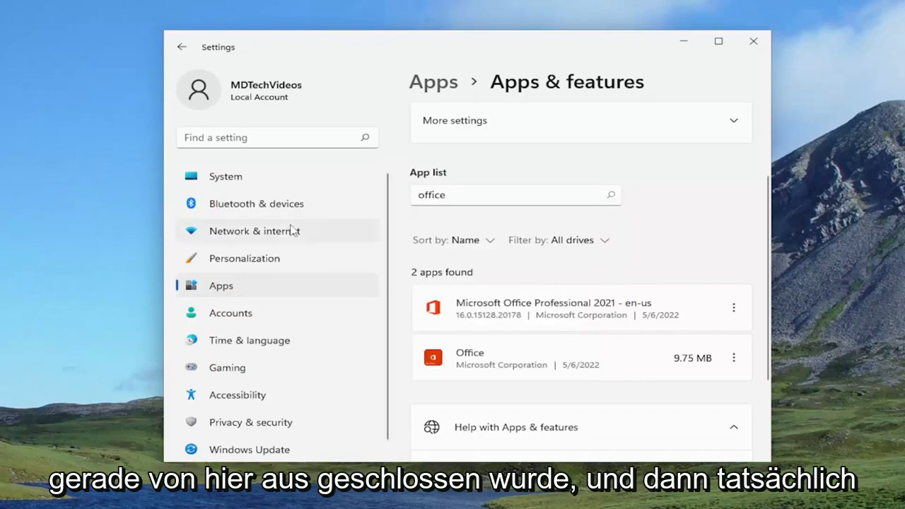
mouse_move(290, 231)
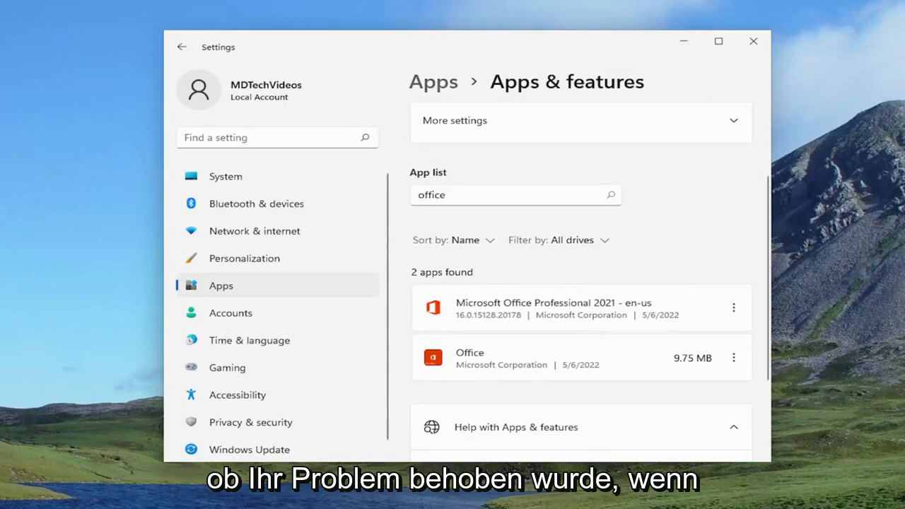
mouse_move(539, 334)
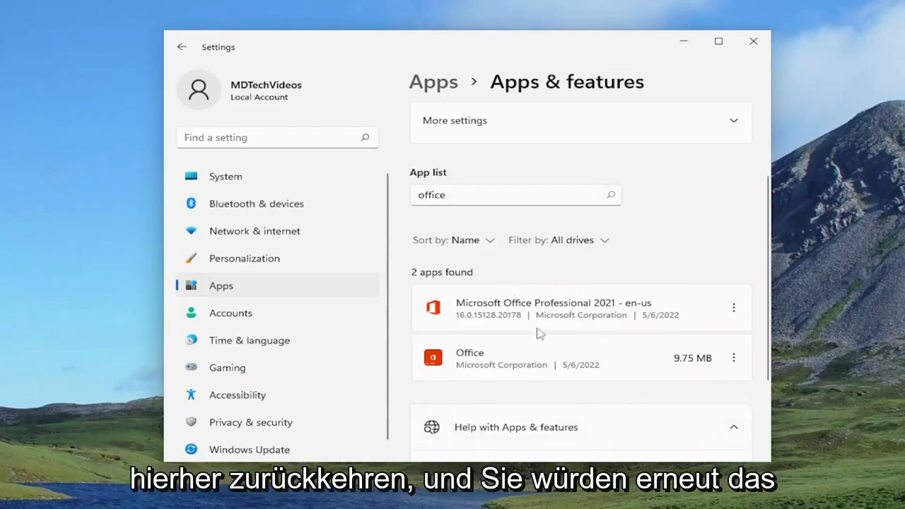
mouse_move(734, 309)
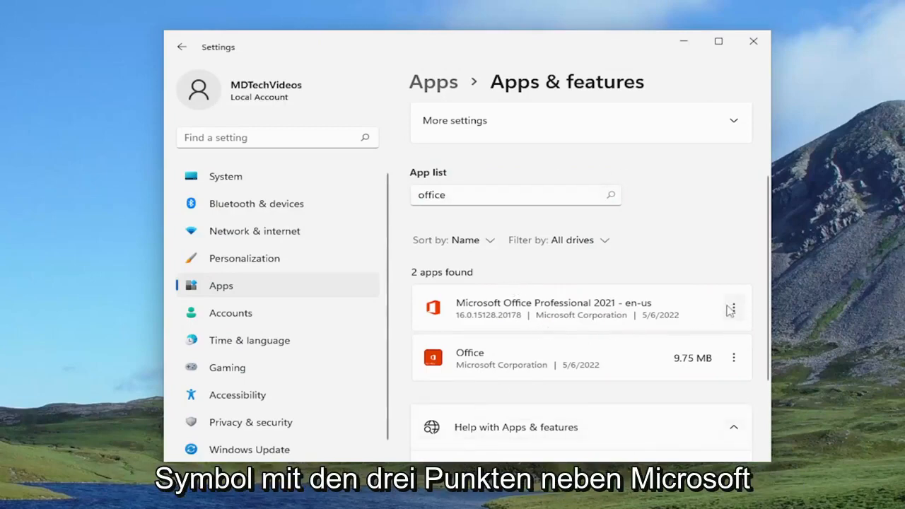
Step: Modify Microsoft Office Professional 2021 again and allow the repair tool to make changes
left_click(733, 308)
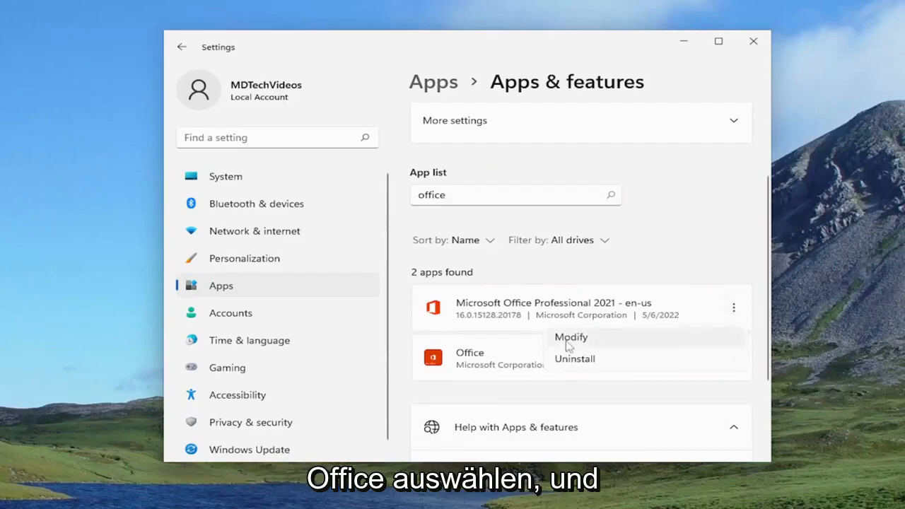
left_click(570, 337)
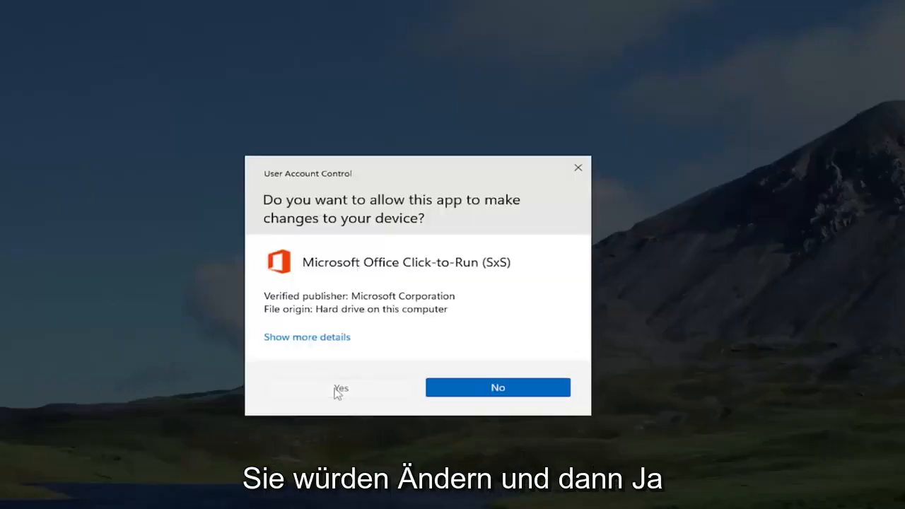
left_click(341, 387)
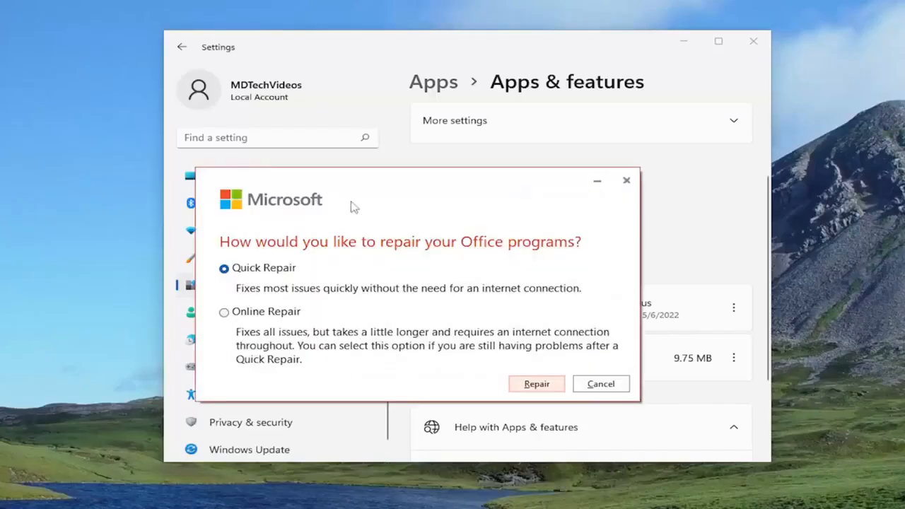
Step: Select Online Repair and start it, confirming the repair prompt
left_click(224, 312)
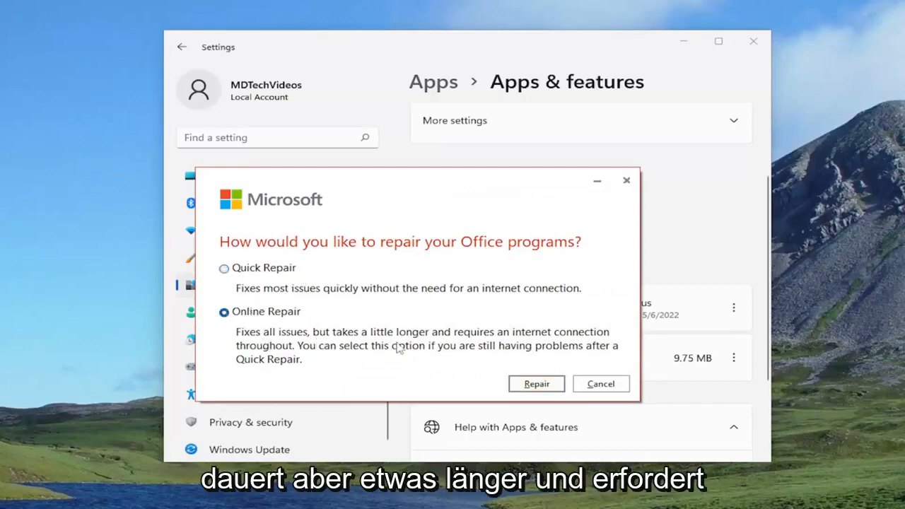
mouse_move(515, 346)
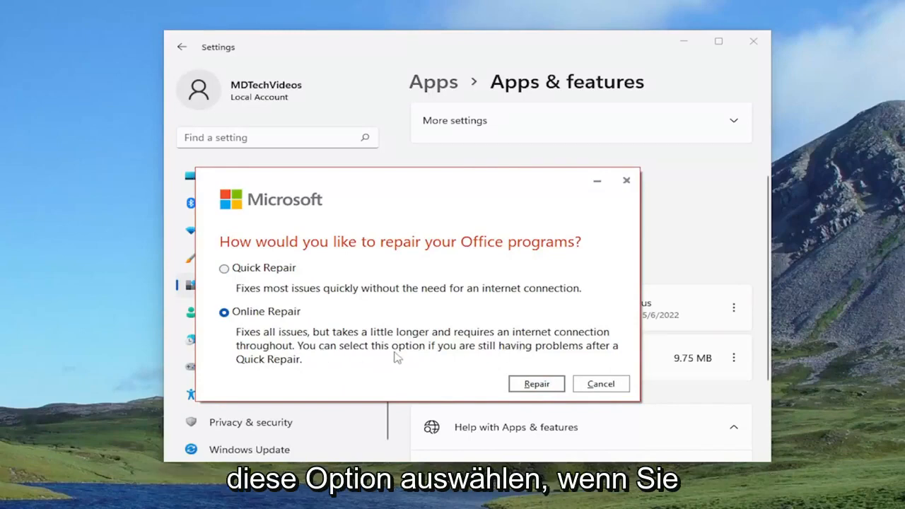
mouse_move(460, 367)
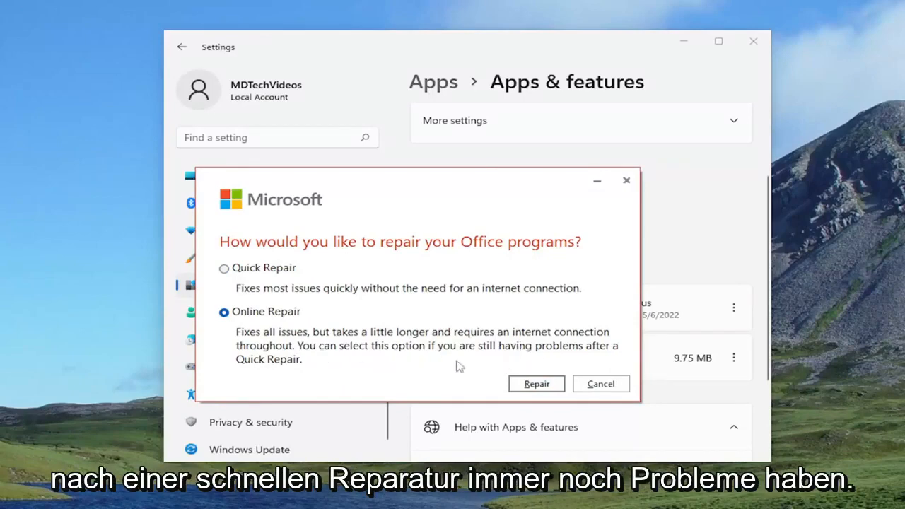
left_click(536, 383)
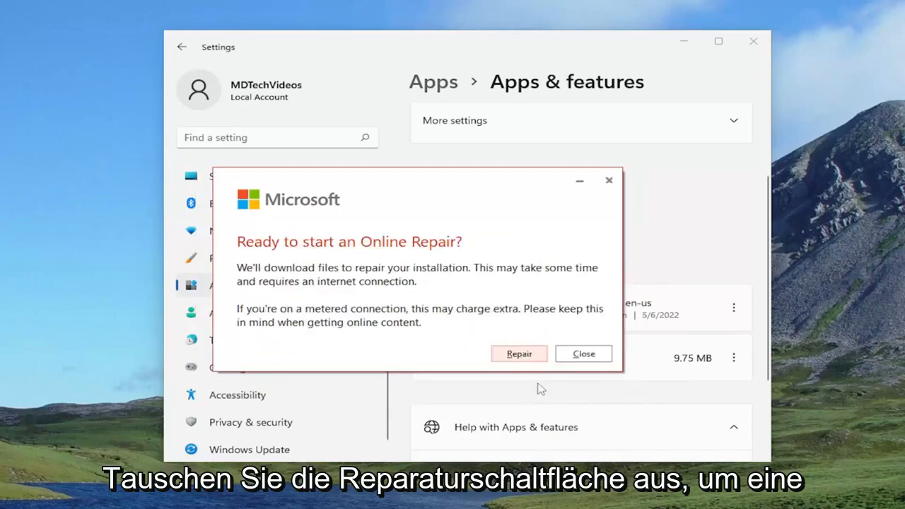
mouse_move(378, 260)
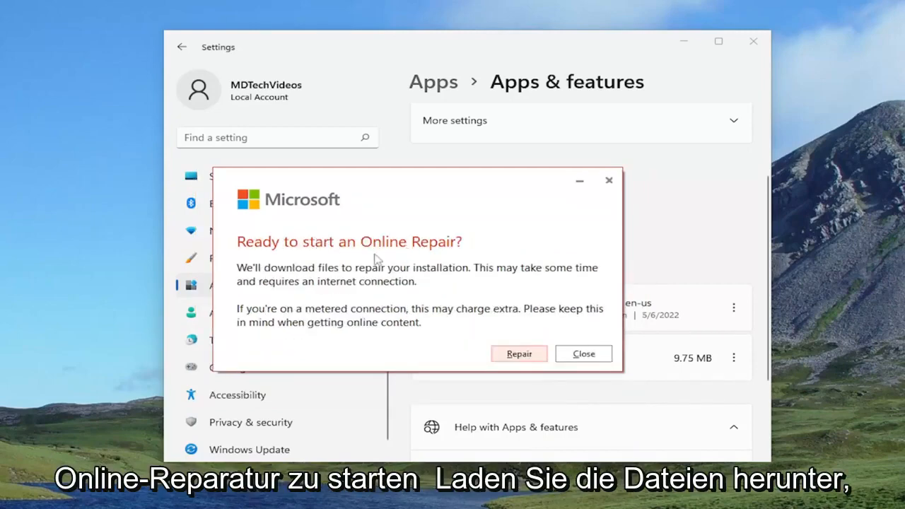
mouse_move(435, 281)
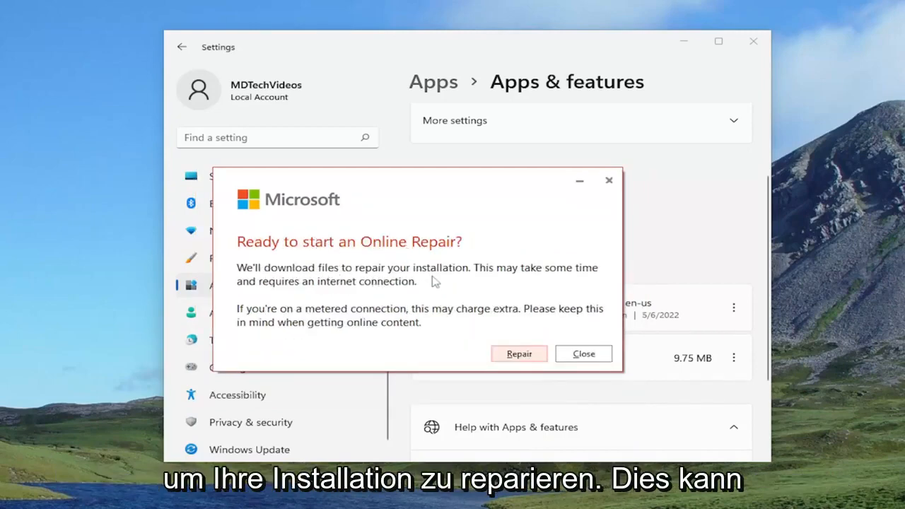
mouse_move(371, 298)
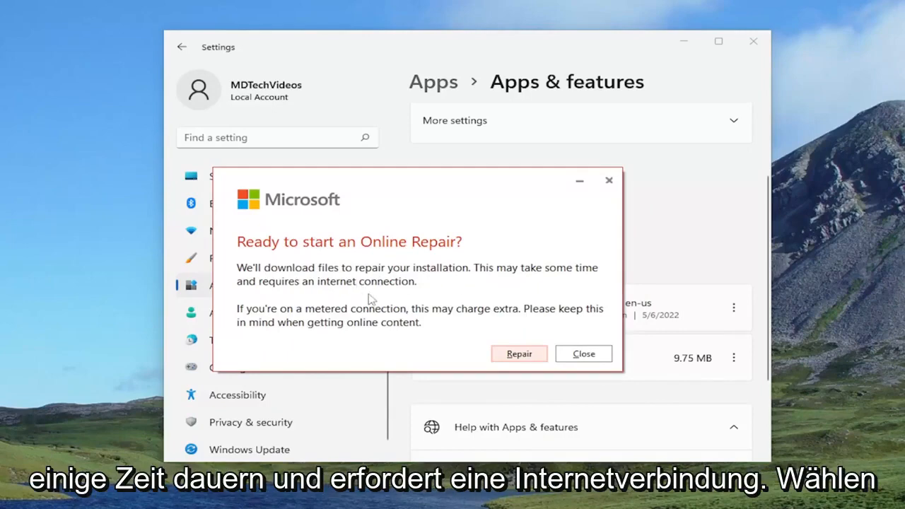
mouse_move(520, 354)
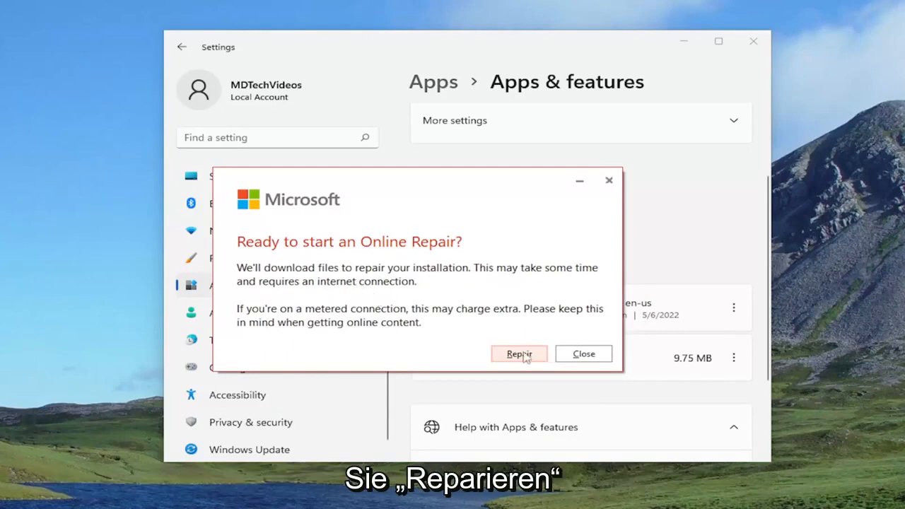
left_click(519, 353)
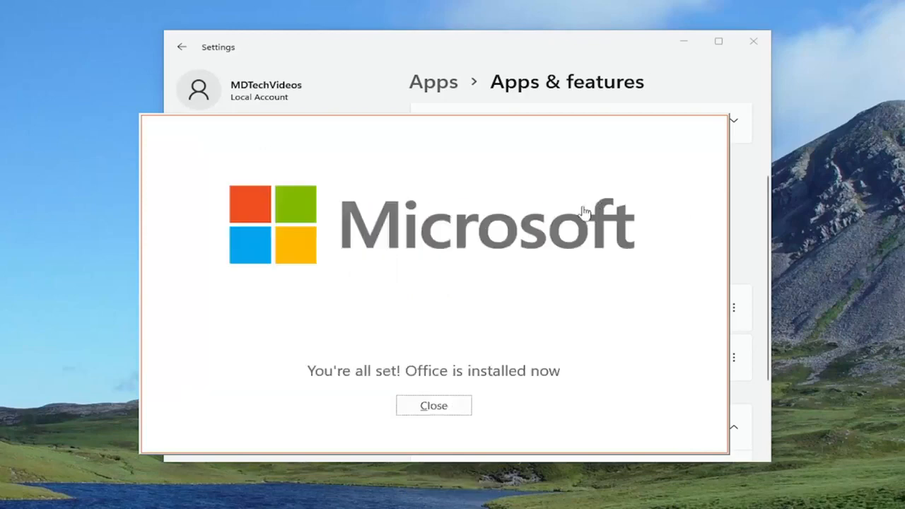
mouse_move(376, 306)
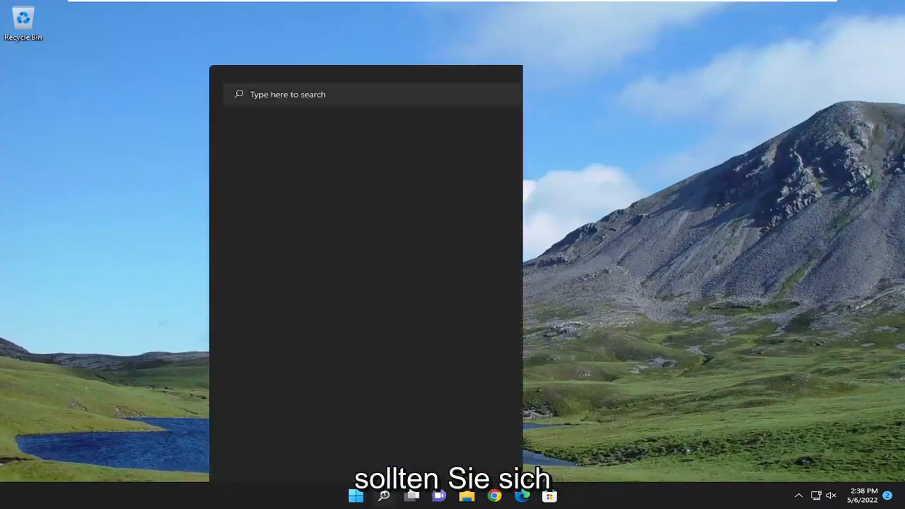
Step: Begin a new Windows Search by entering "oi"
type("oi")
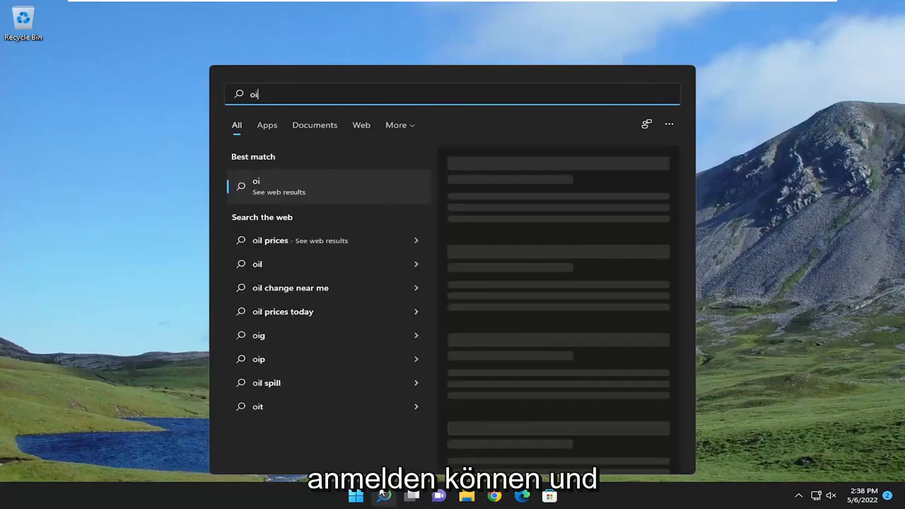